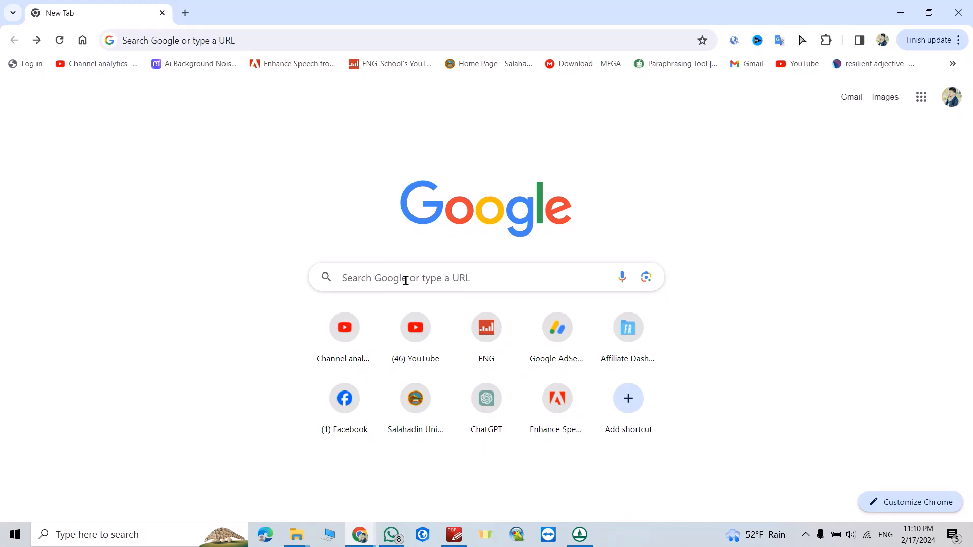
Search Google for 'avast antivirus'.
left_click(405, 279)
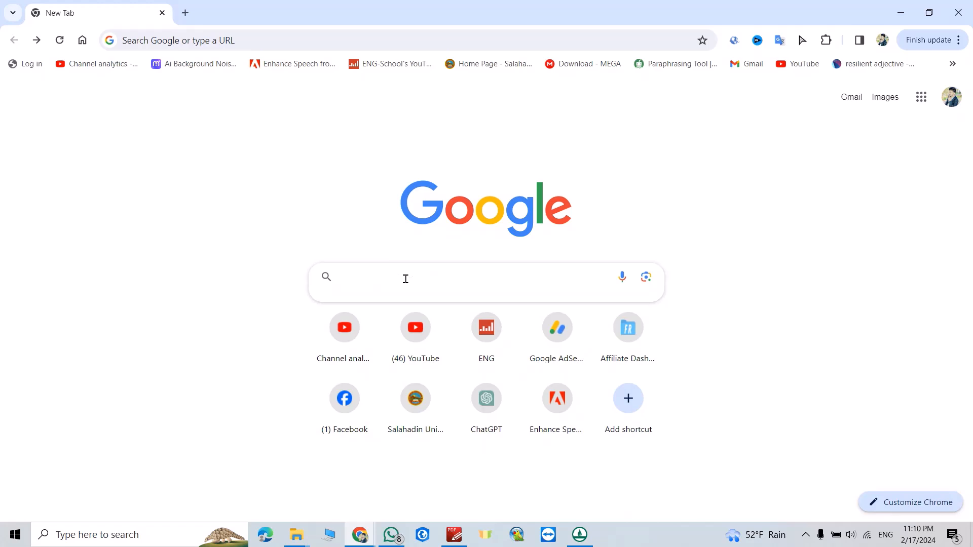
type("avast antivirus")
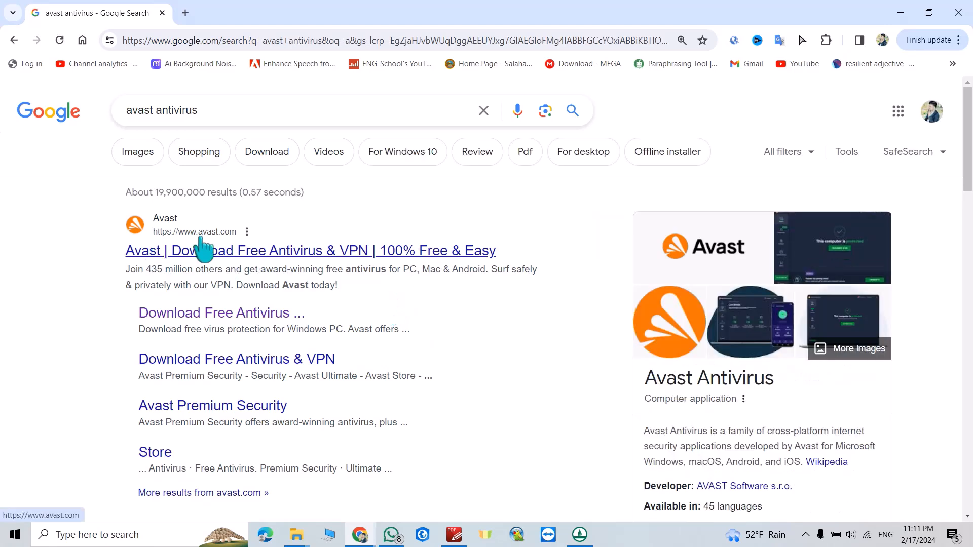
mouse_move(230, 270)
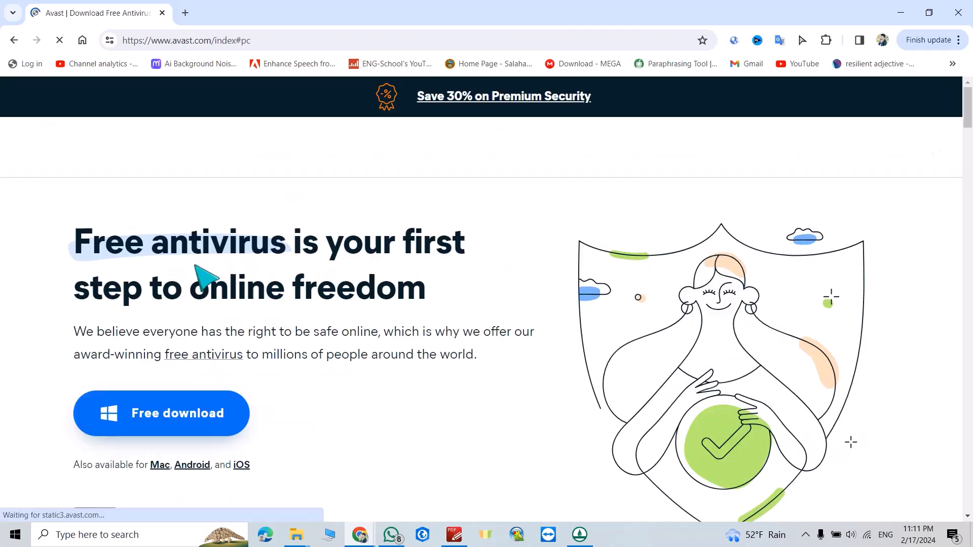
mouse_move(227, 347)
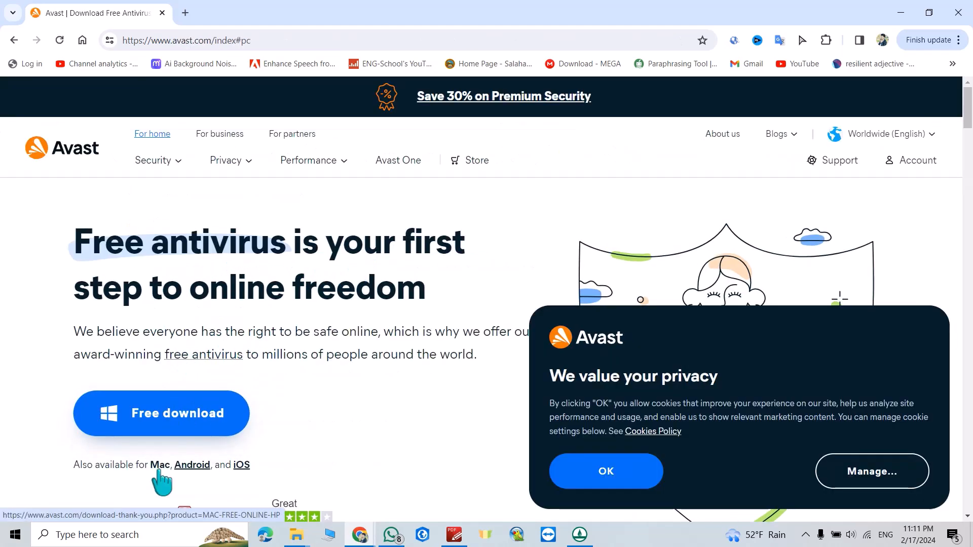
mouse_move(175, 427)
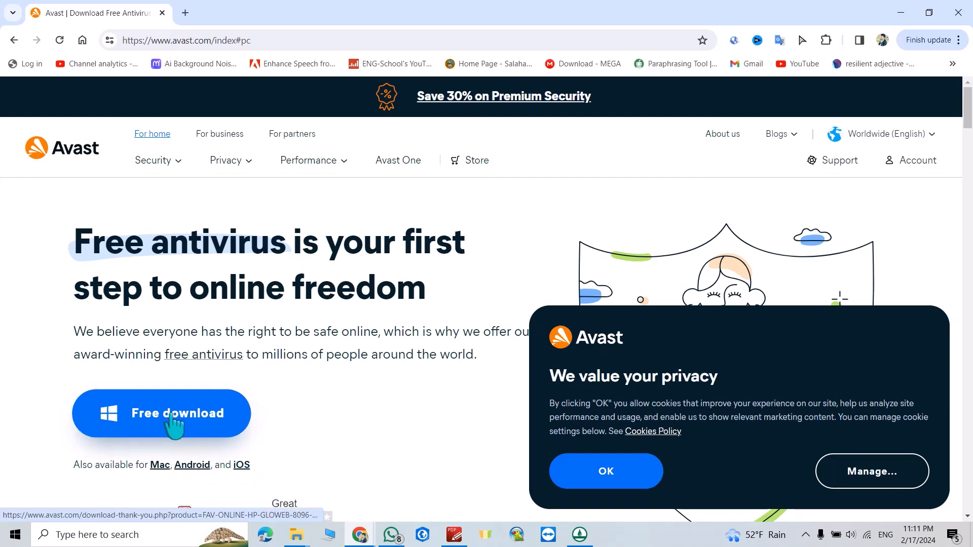
Download the free Avast installer and show it in the Downloads folder.
left_click(175, 423)
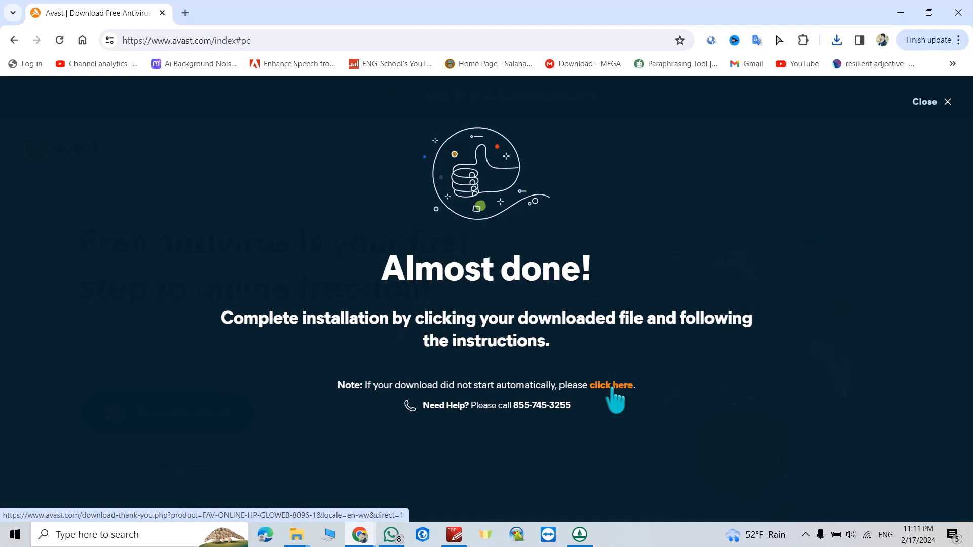
left_click(837, 40)
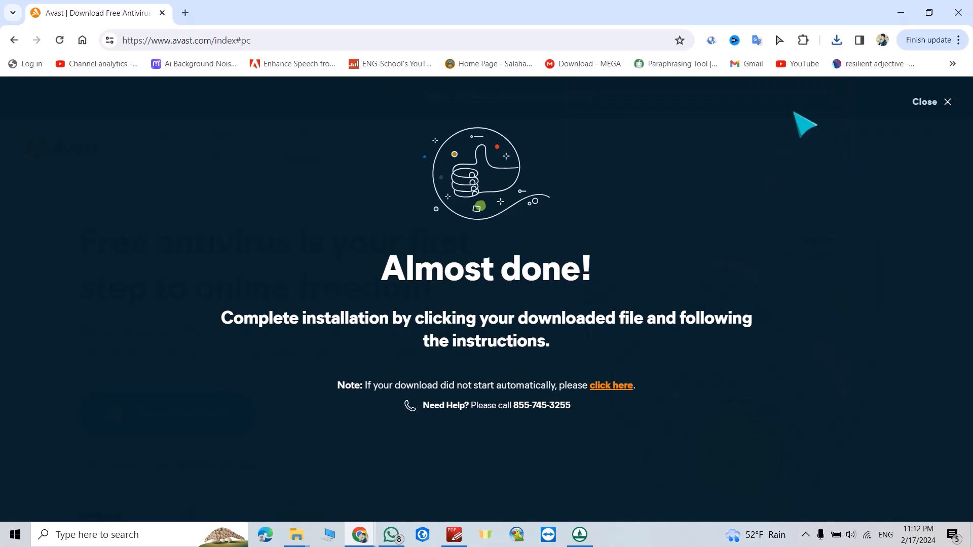
mouse_move(875, 48)
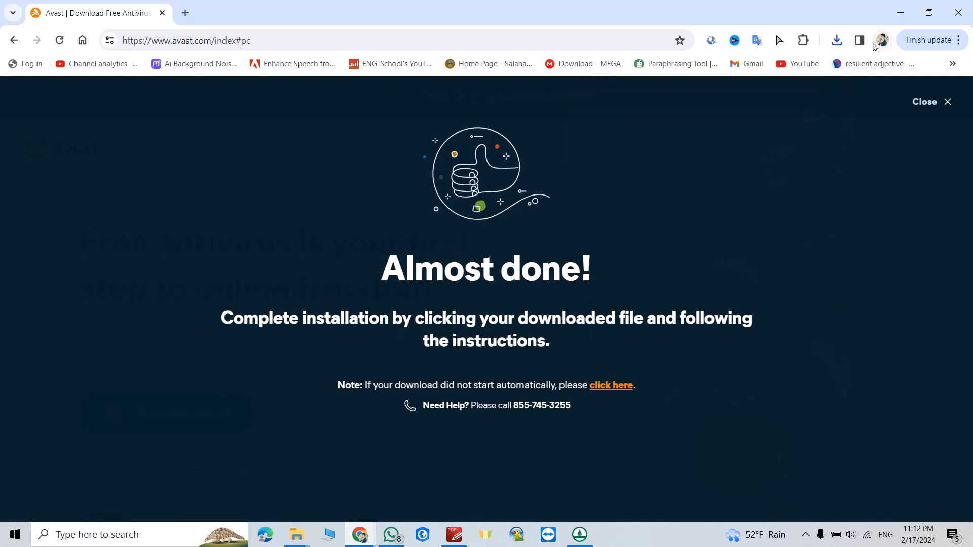
left_click(837, 40)
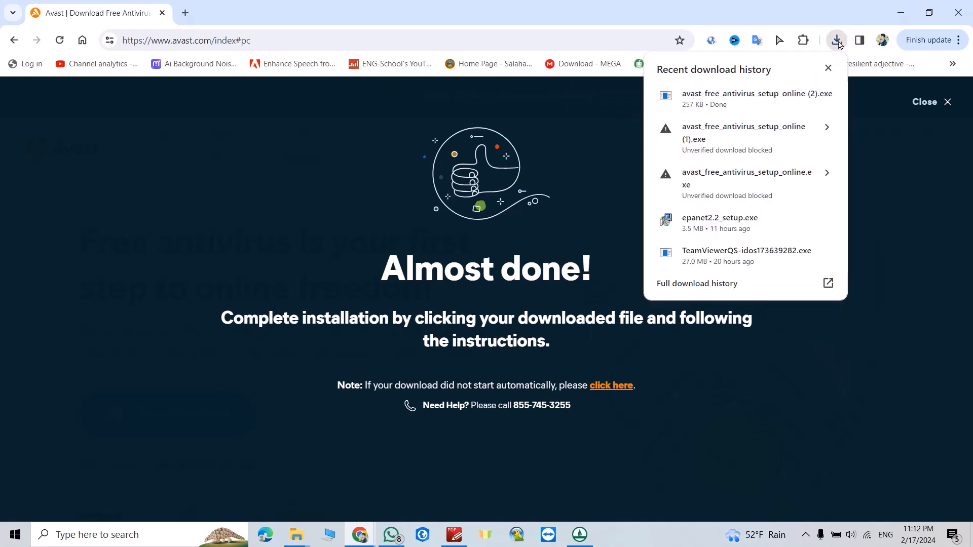
mouse_move(802, 95)
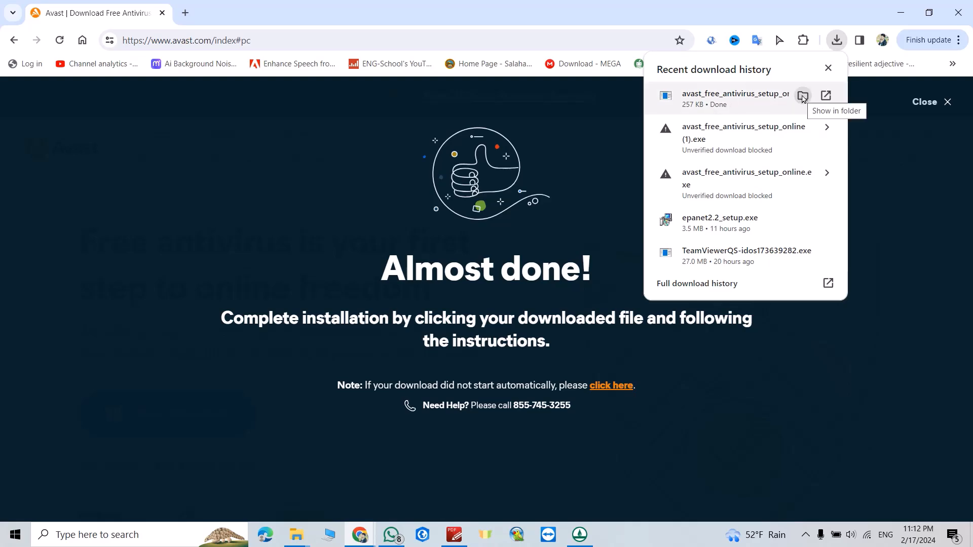
left_click(802, 96)
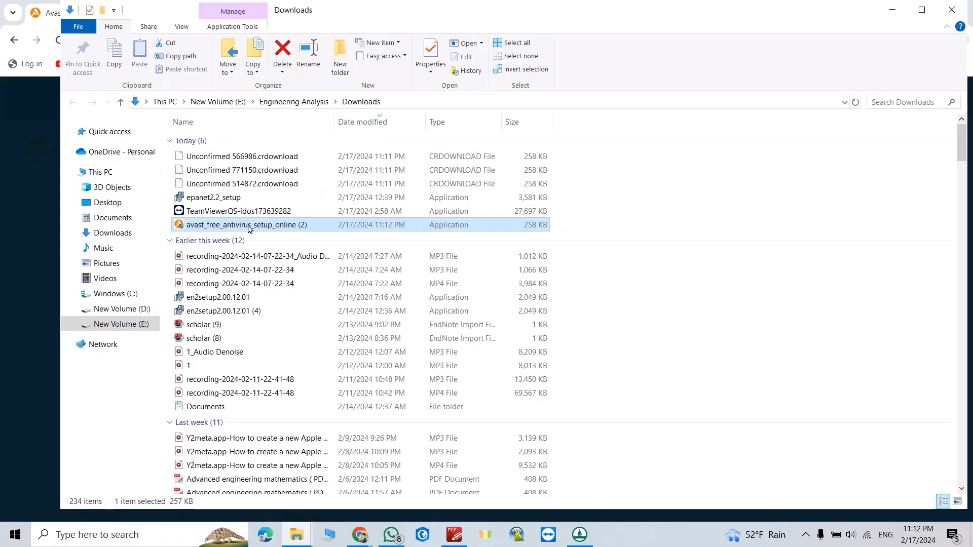
Launch avast_free_antivirus_setup_online (2) from the Downloads folder.
double_click(249, 225)
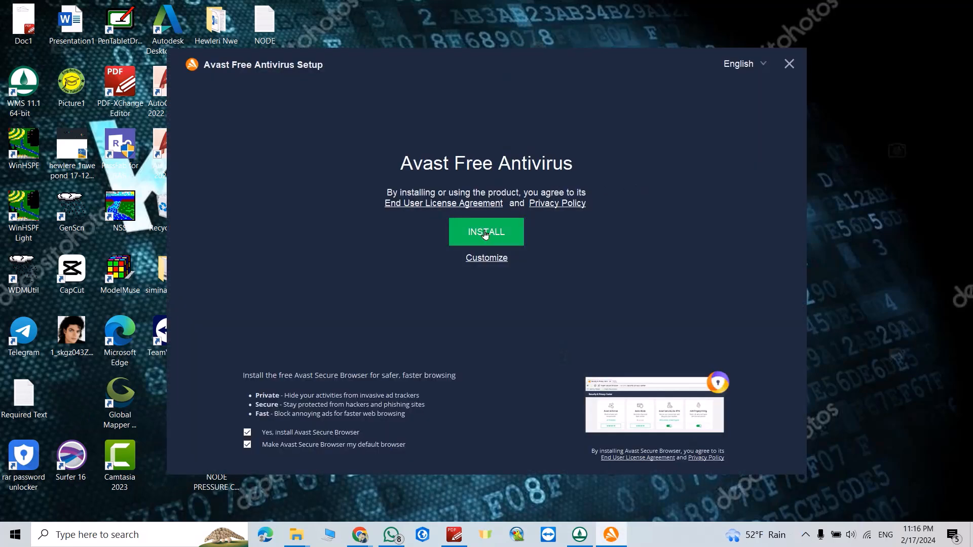
mouse_move(497, 233)
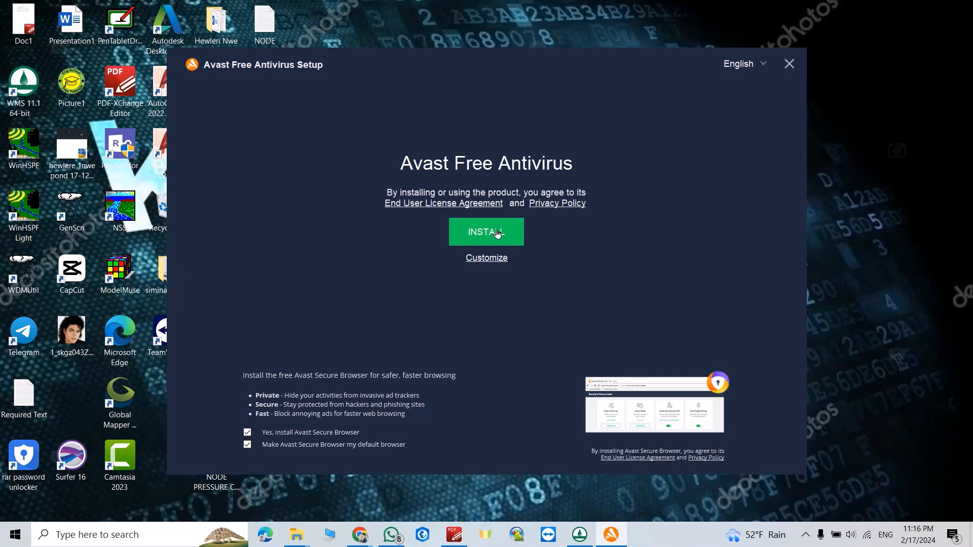
Install Avast, keep the free edition, and run the first scan.
left_click(486, 231)
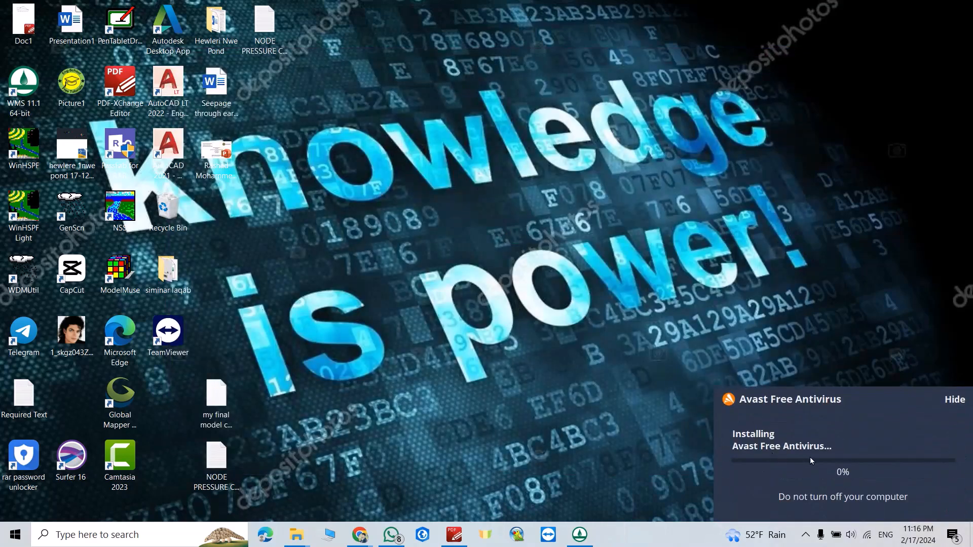
mouse_move(826, 461)
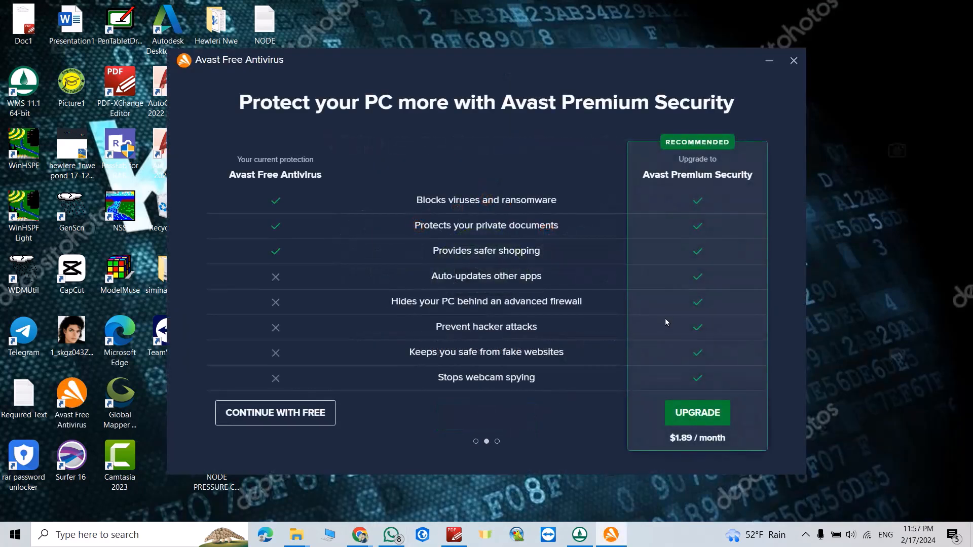
mouse_move(684, 426)
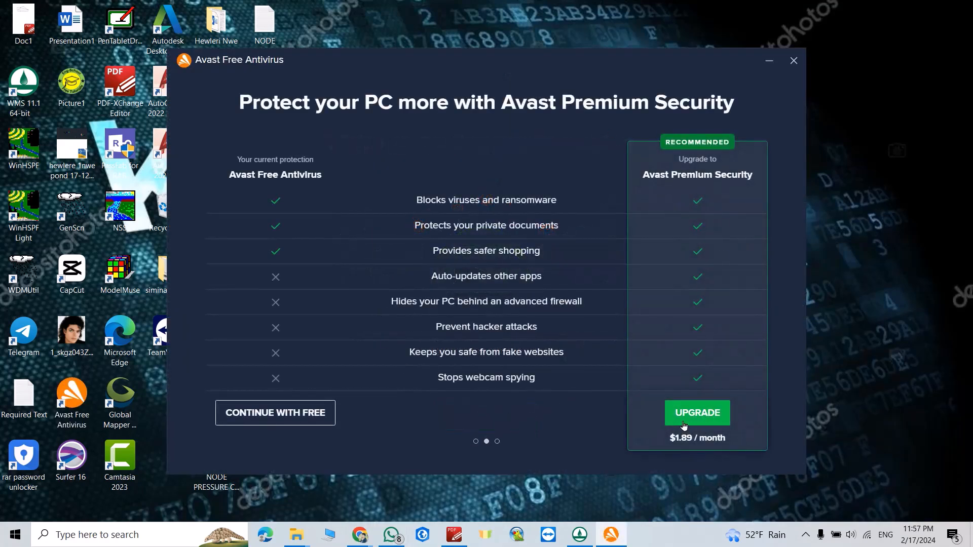
mouse_move(297, 419)
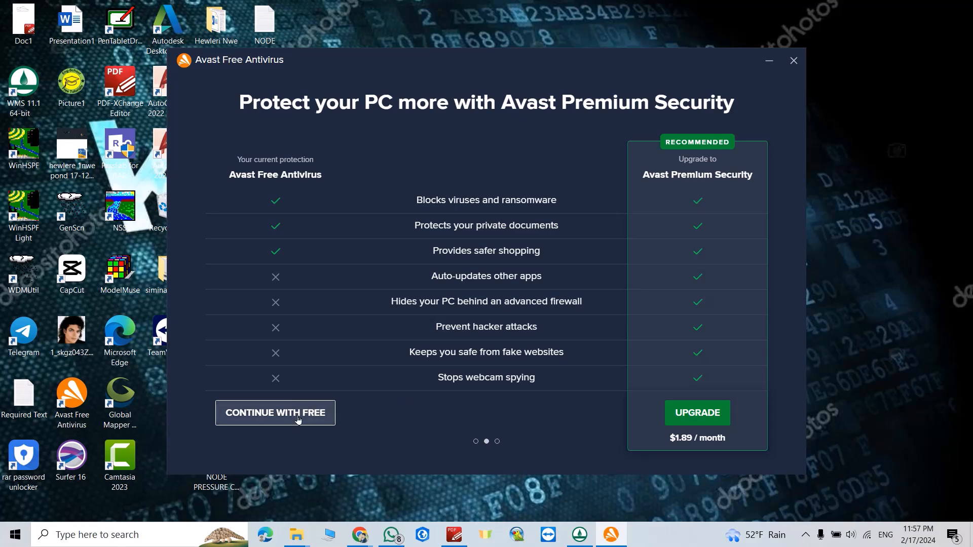
left_click(275, 413)
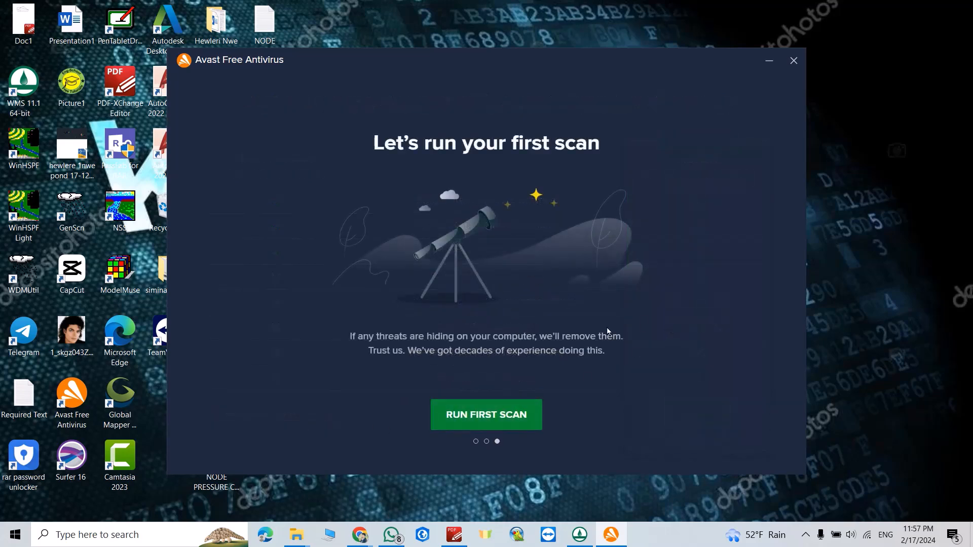
mouse_move(450, 444)
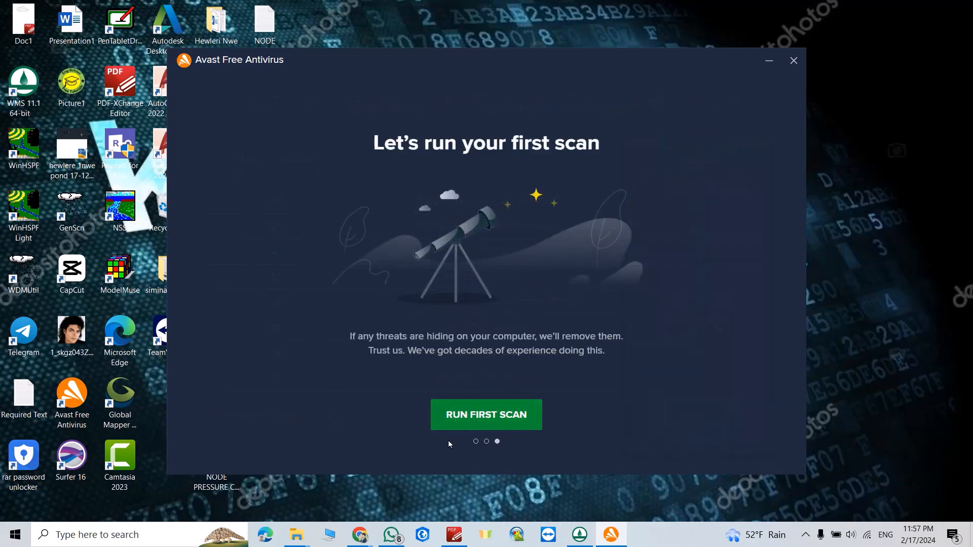
left_click(794, 61)
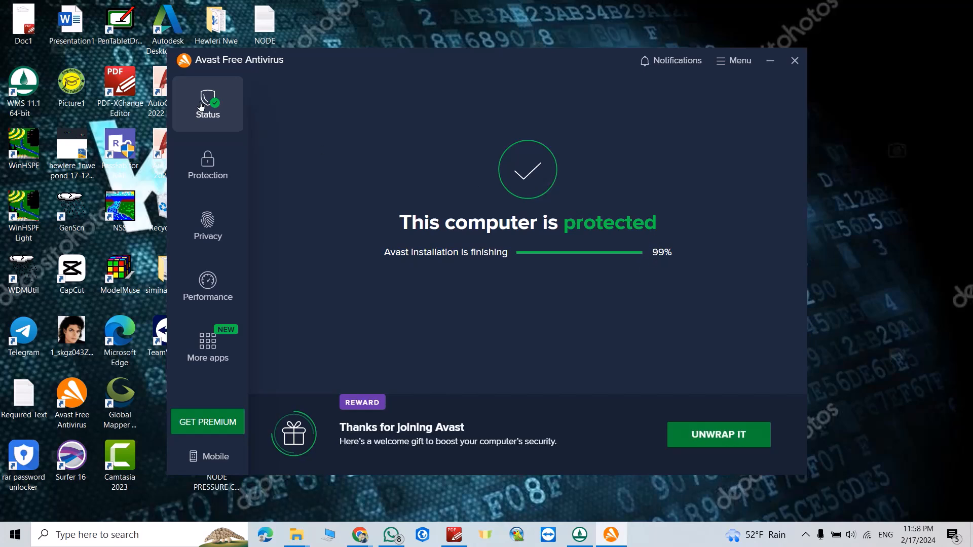
left_click(208, 165)
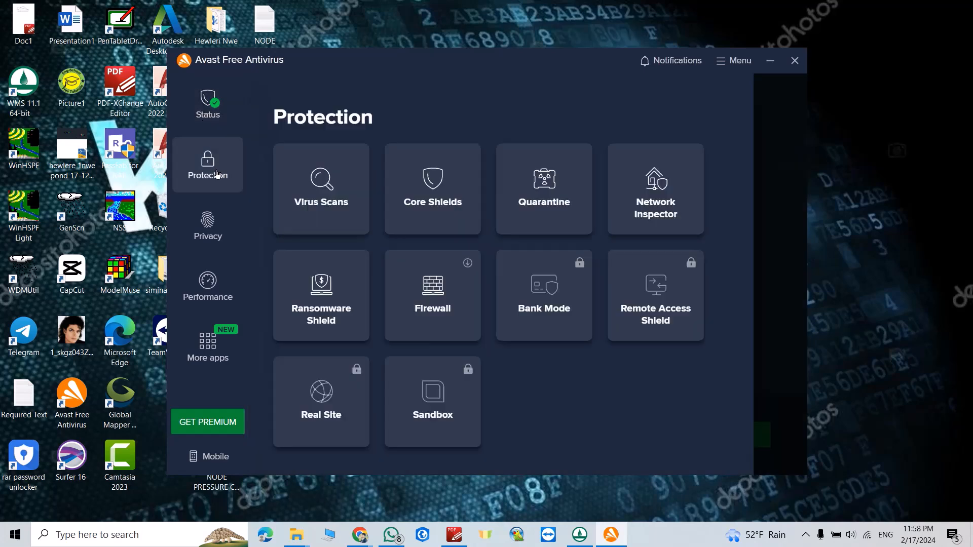
mouse_move(375, 203)
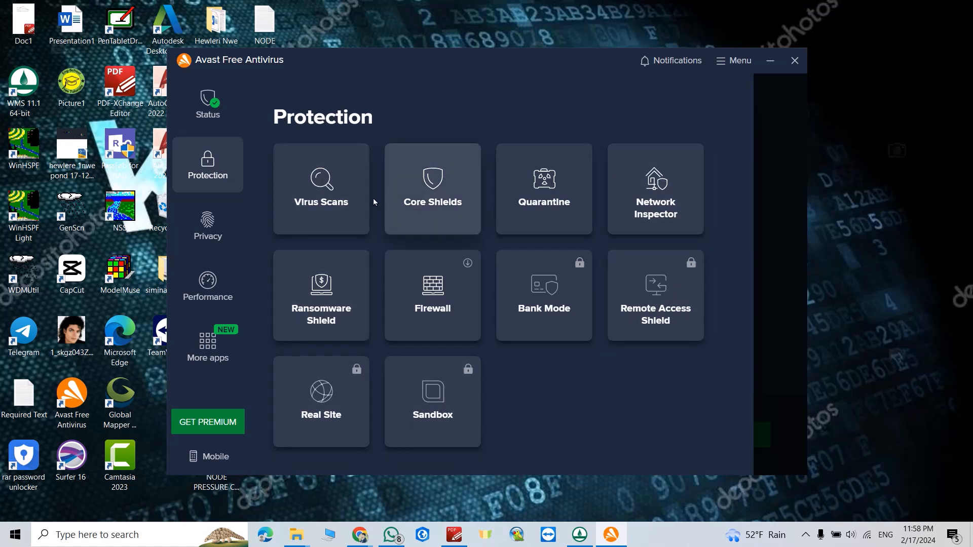
mouse_move(335, 212)
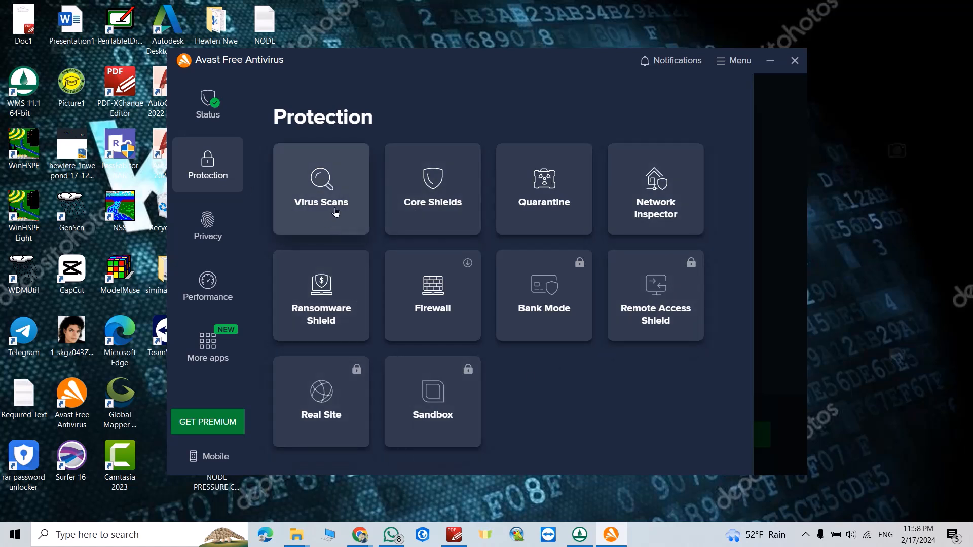
mouse_move(354, 252)
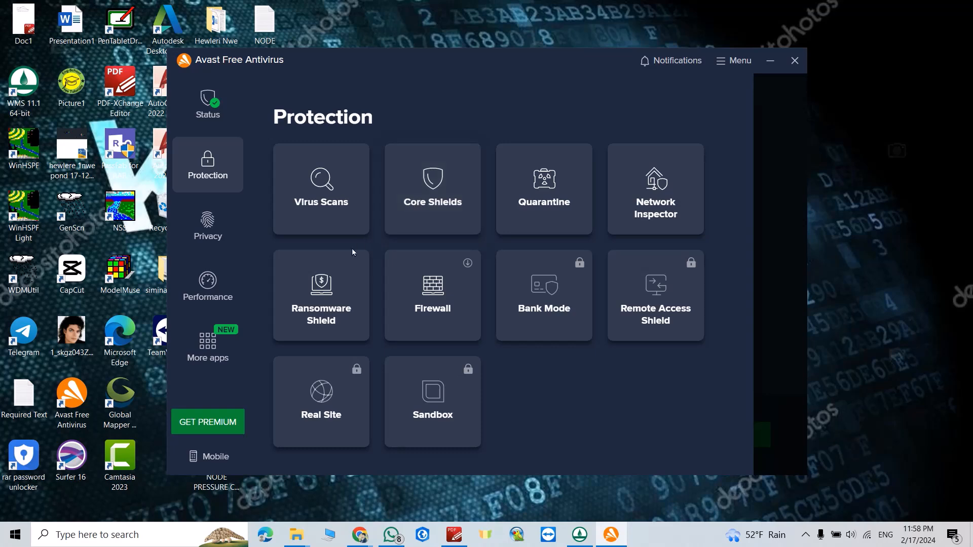
left_click(207, 226)
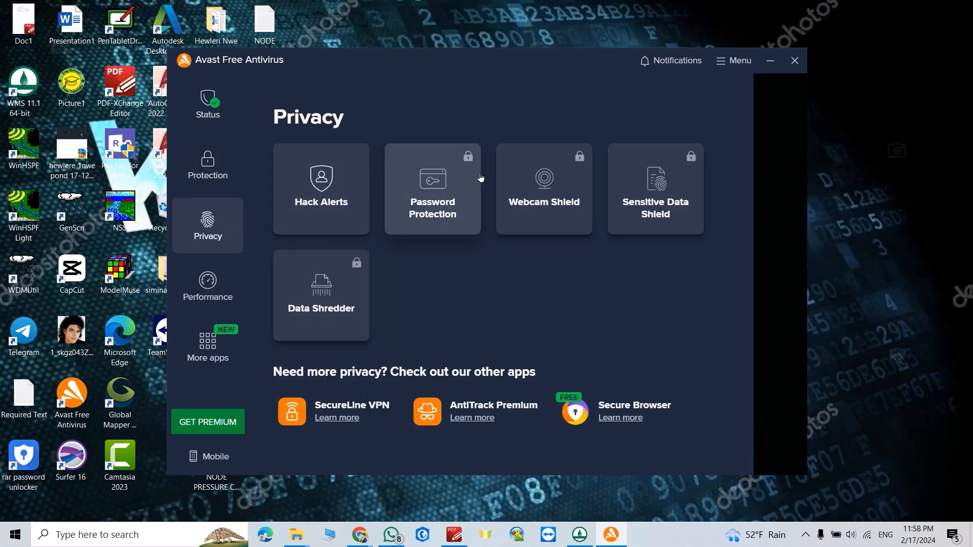
mouse_move(231, 277)
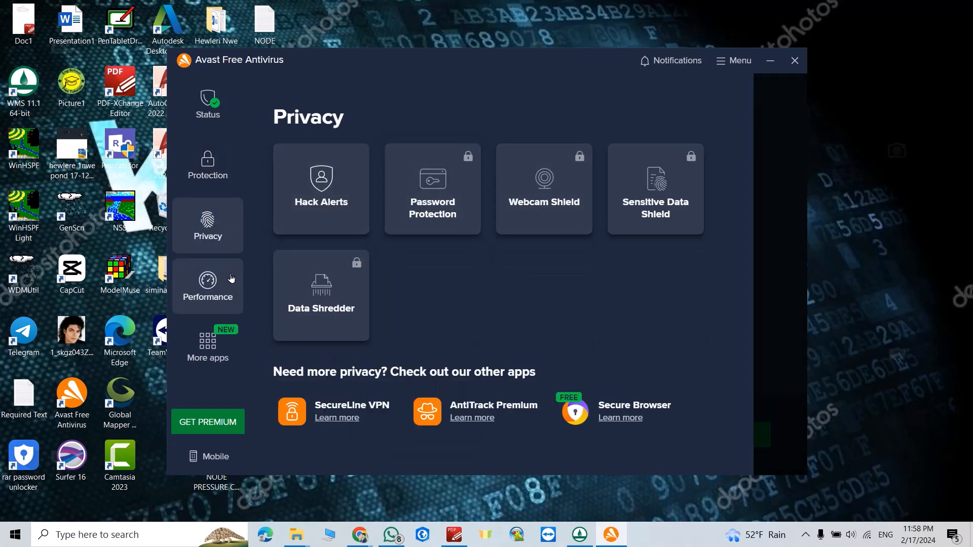
left_click(208, 286)
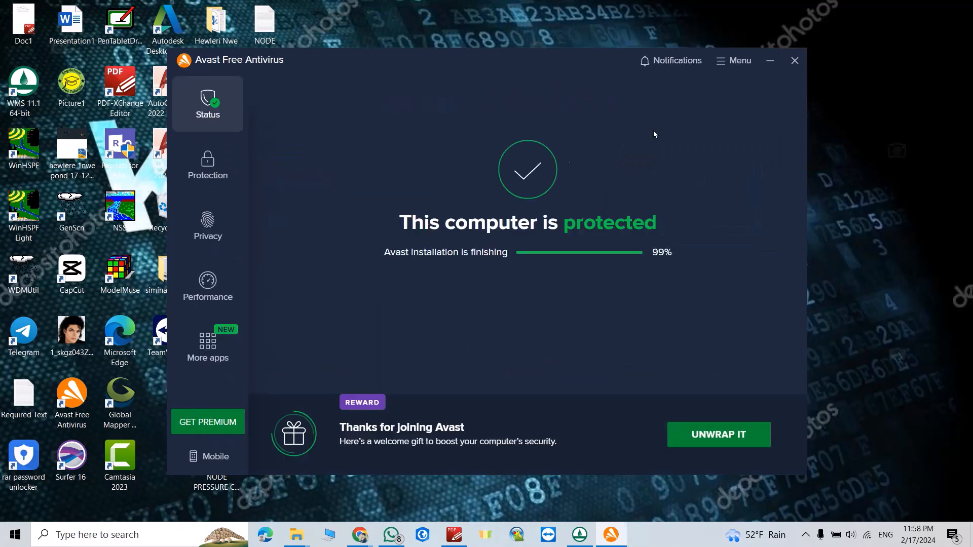
mouse_move(427, 223)
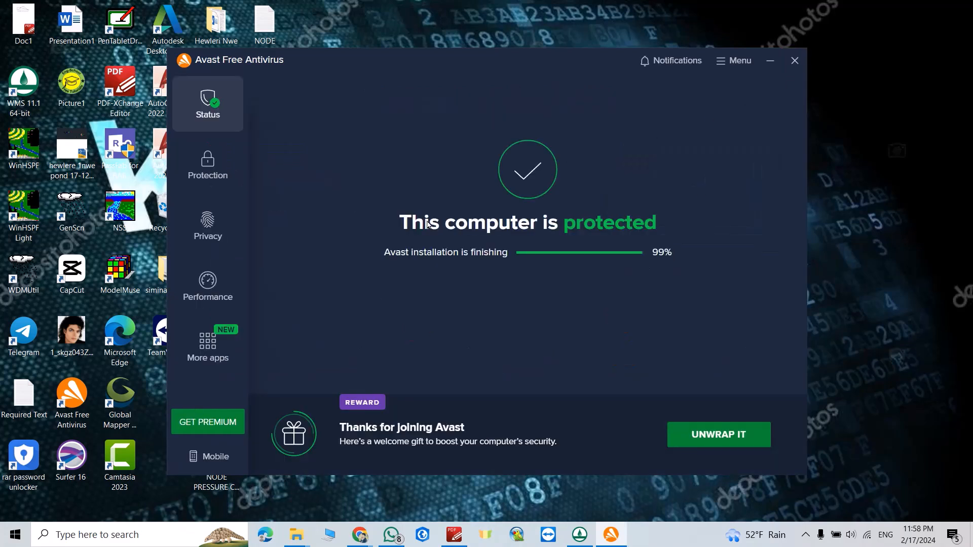
mouse_move(627, 99)
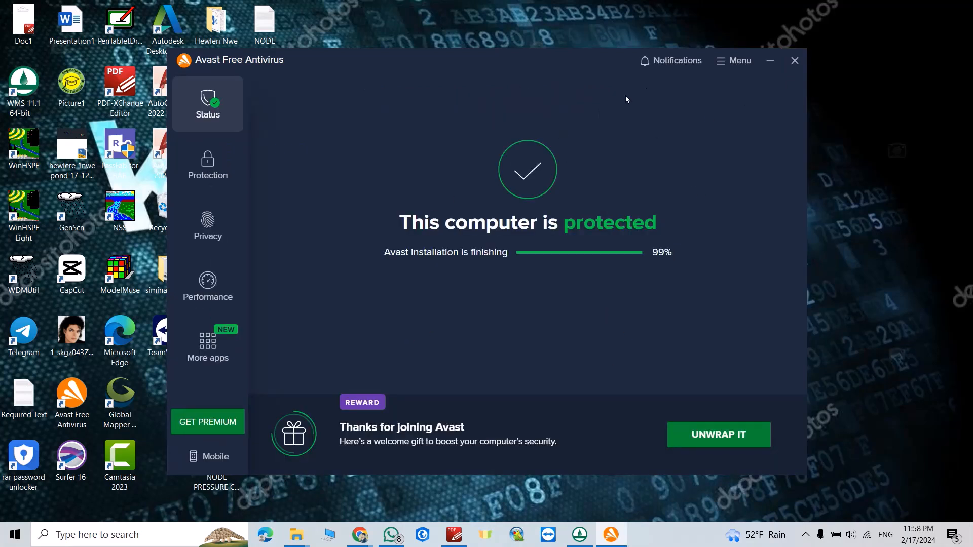